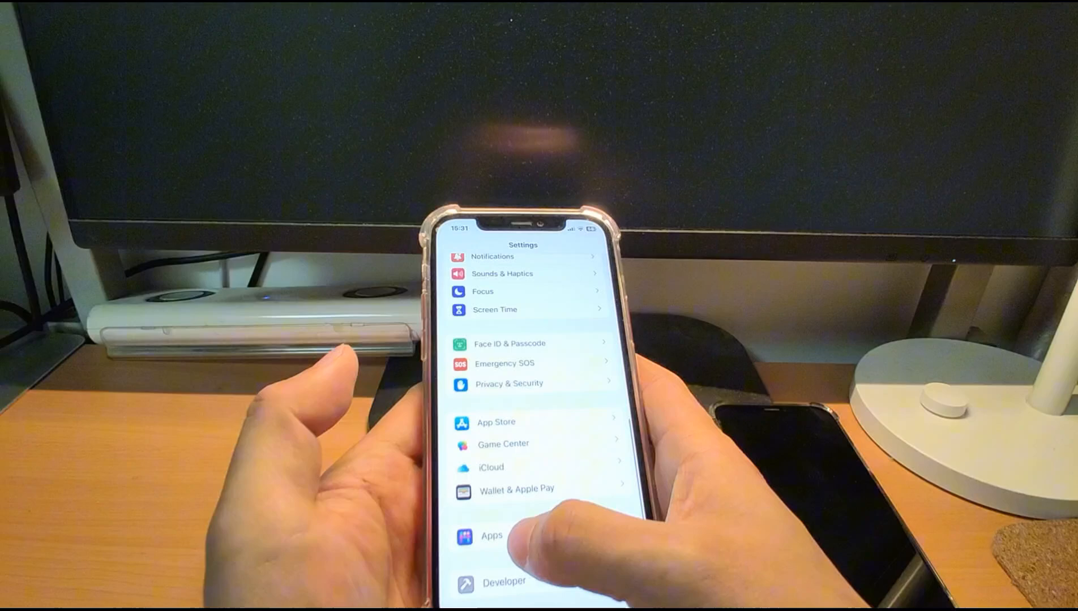
Scroll the Google Account Personal info page down to the Language section
scroll(down, 3)
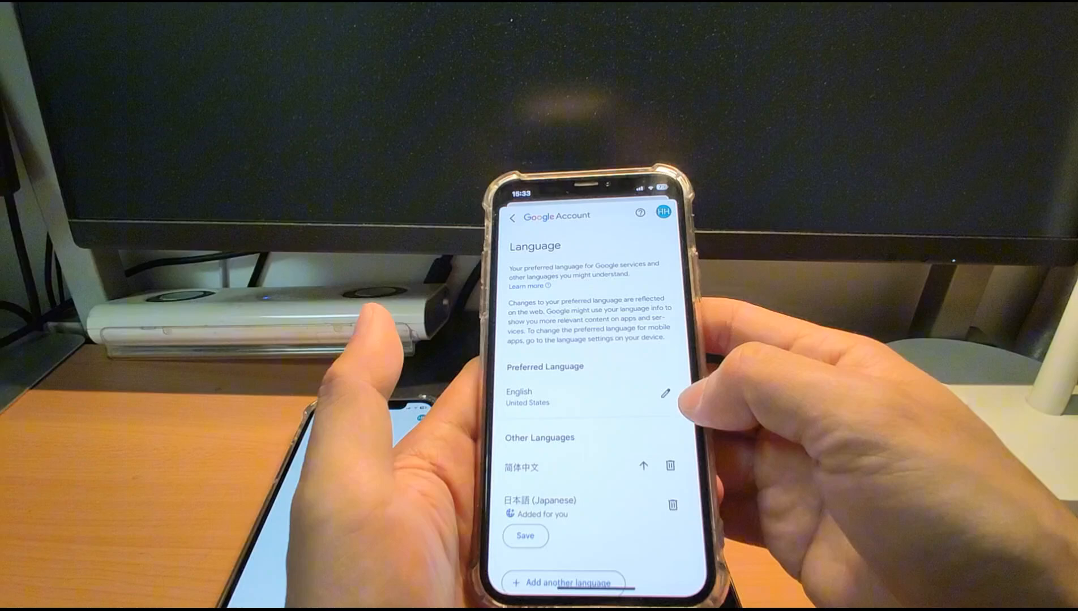
Start adding another language and browse the language list, then return to the home screen
click(563, 599)
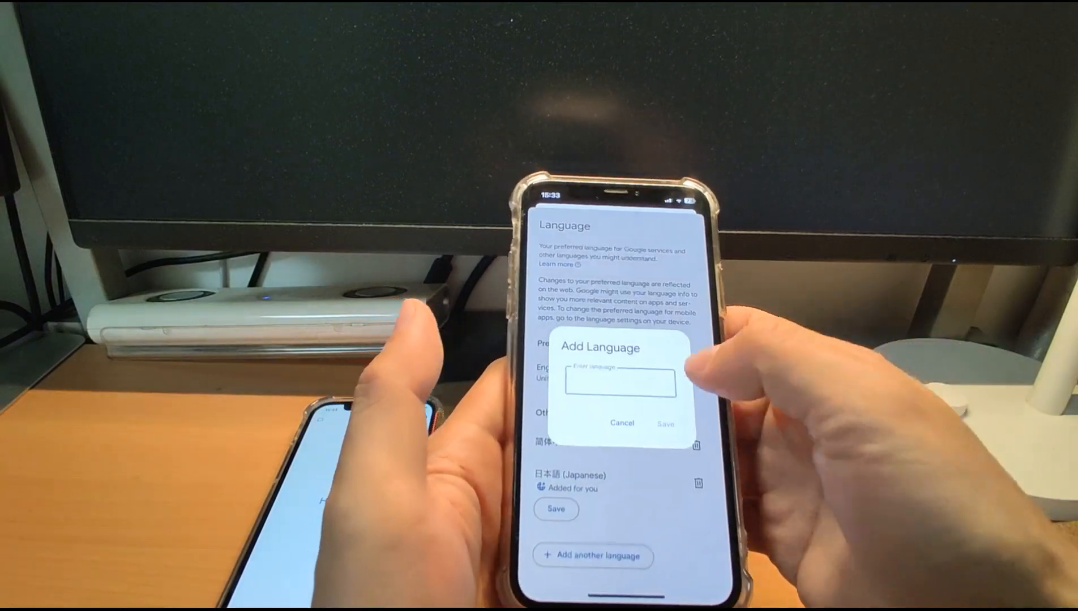
click(620, 383)
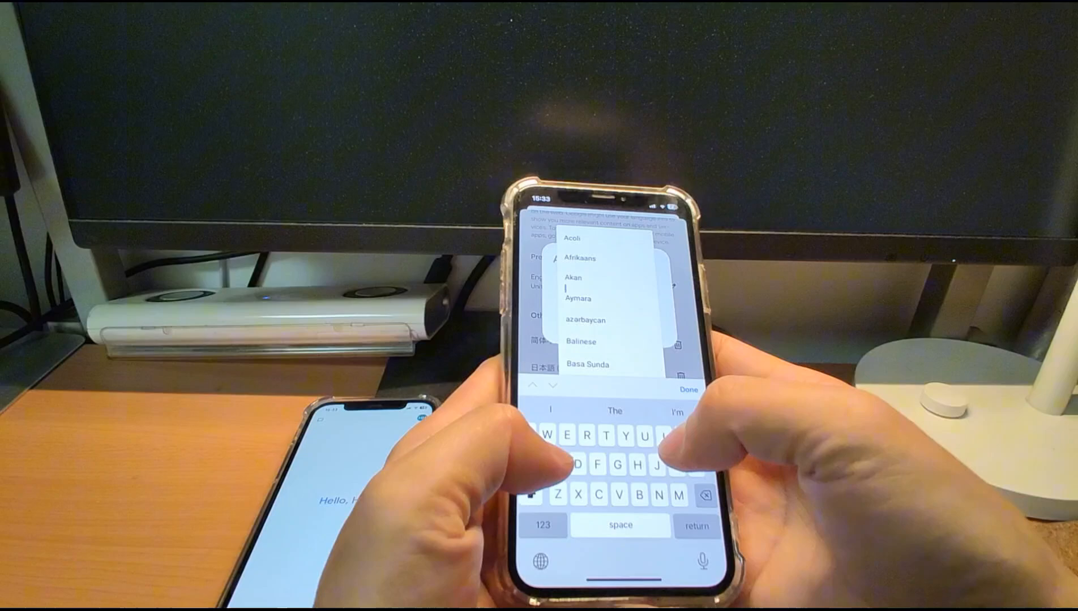
scroll(down, 3)
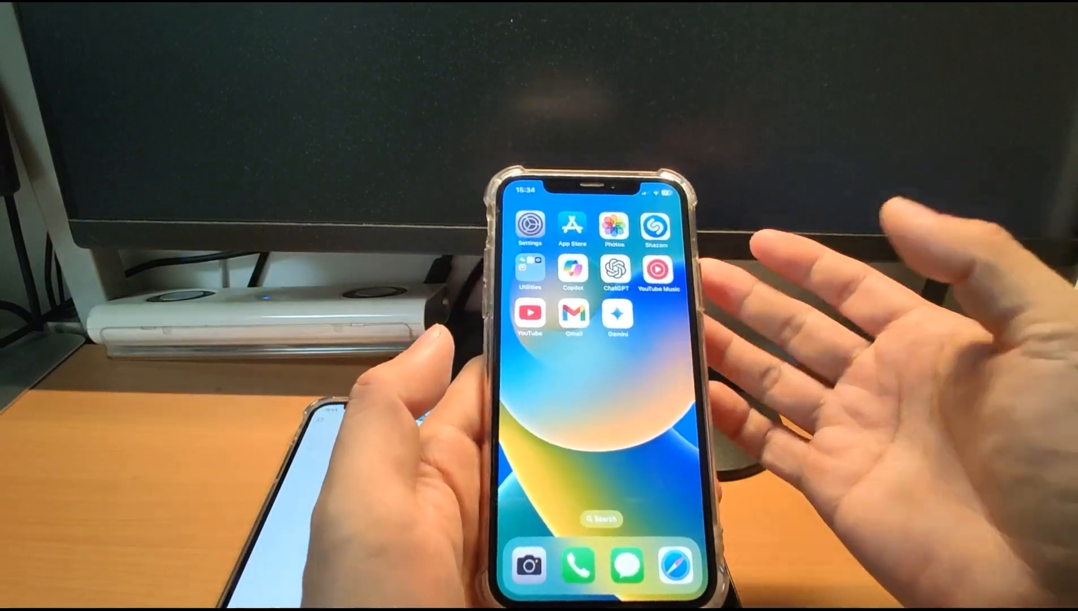
click(615, 314)
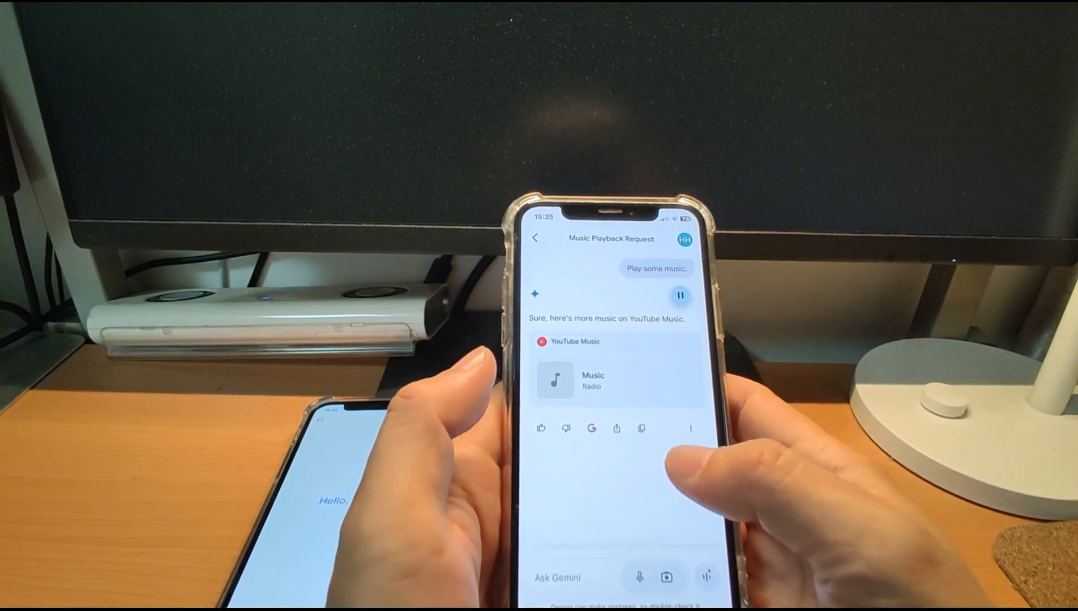
Bring up the Gemini account menu on the Android phone
click(593, 381)
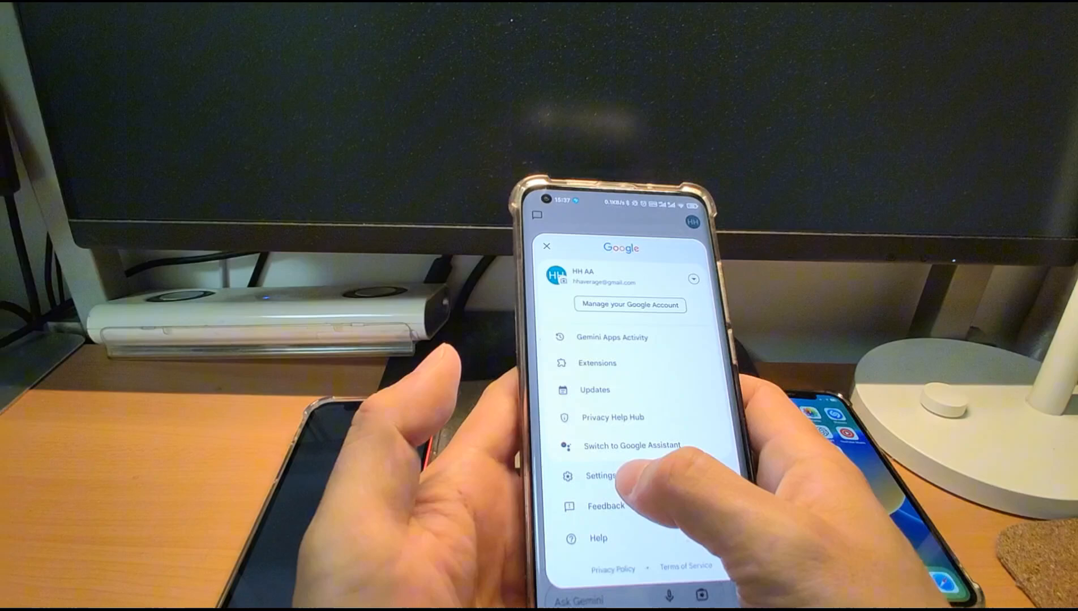
Choose Settings from the account menu to show Gemini Settings
click(601, 476)
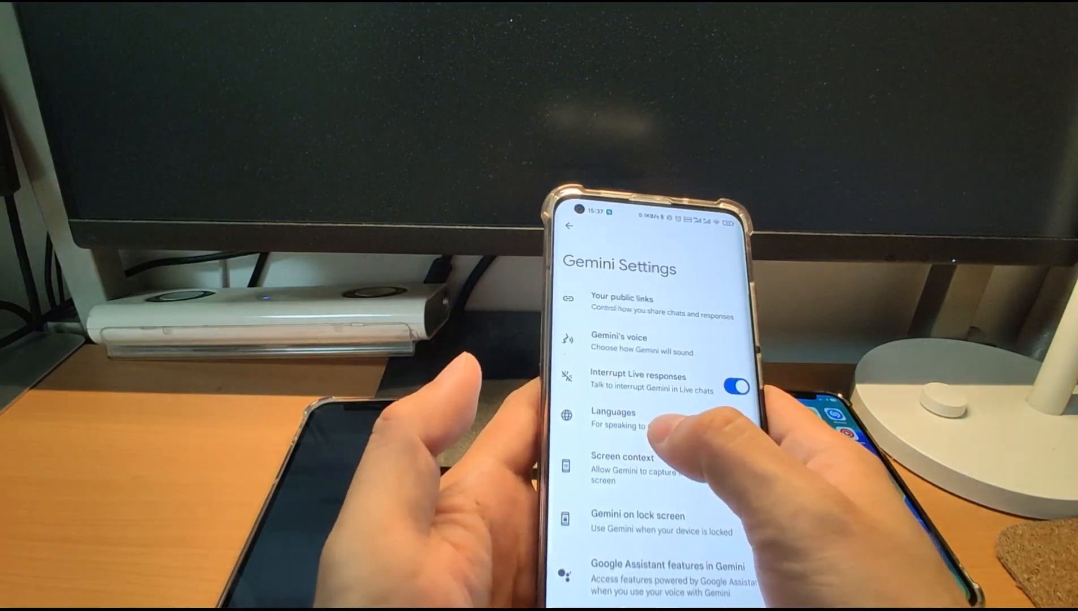